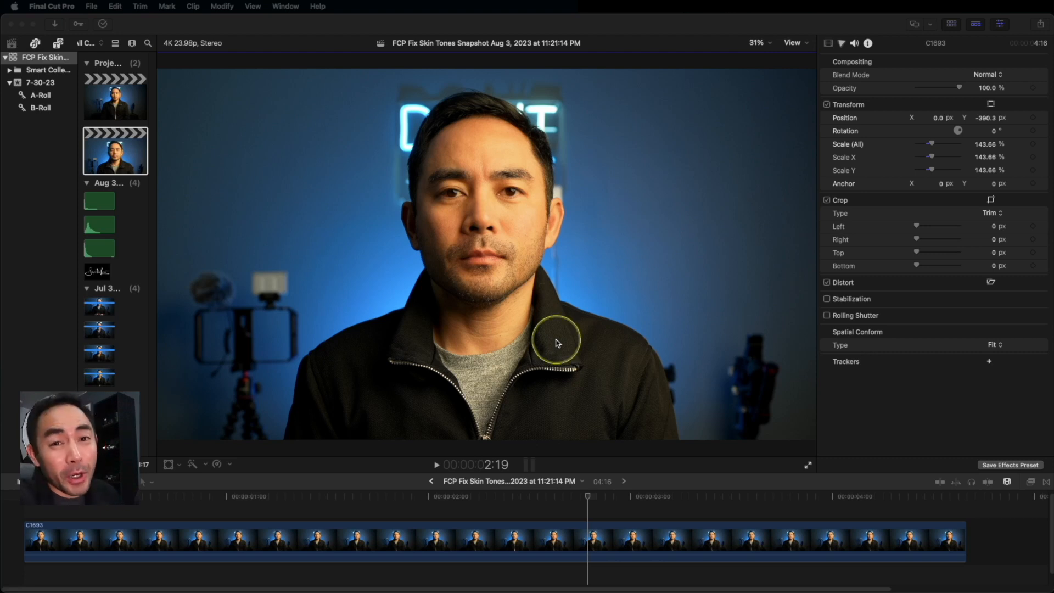
pyautogui.moveTo(242, 73)
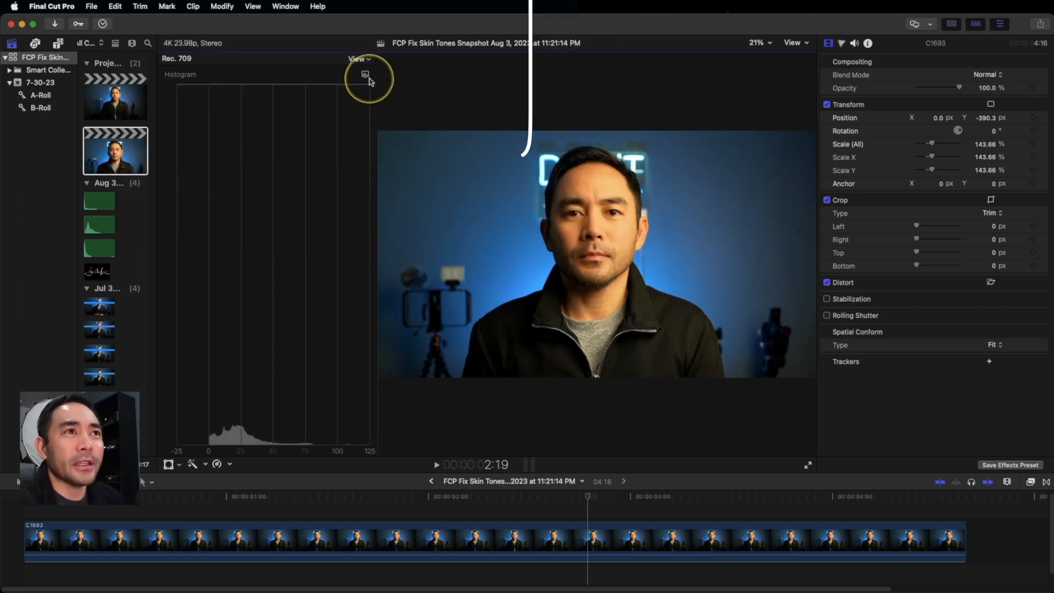
# - Switch the scope to Vectorscope and enable Show Skin Tone Indicator
pyautogui.click(357, 59)
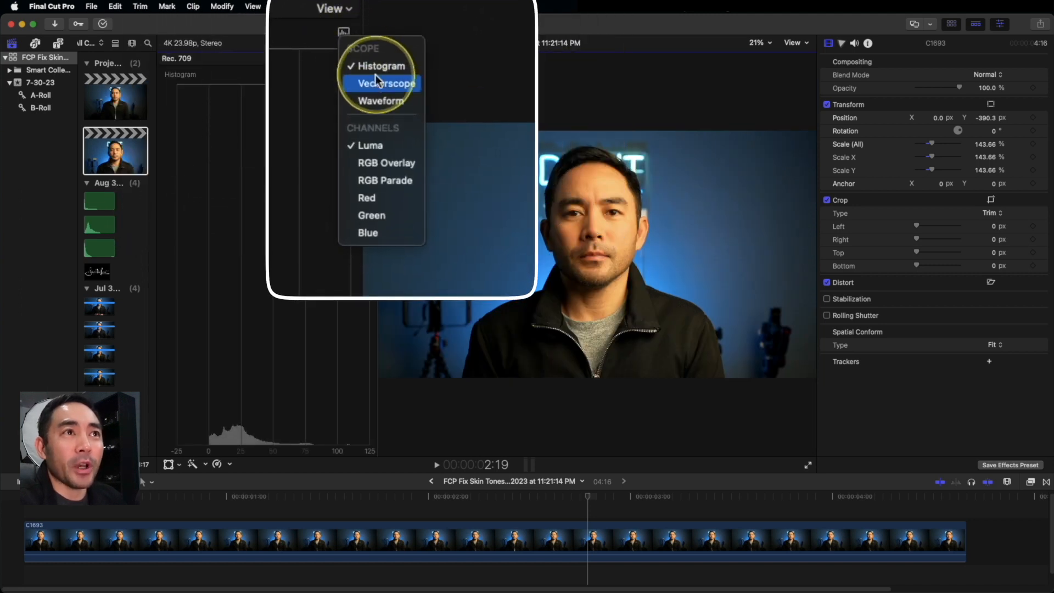
pyautogui.click(384, 84)
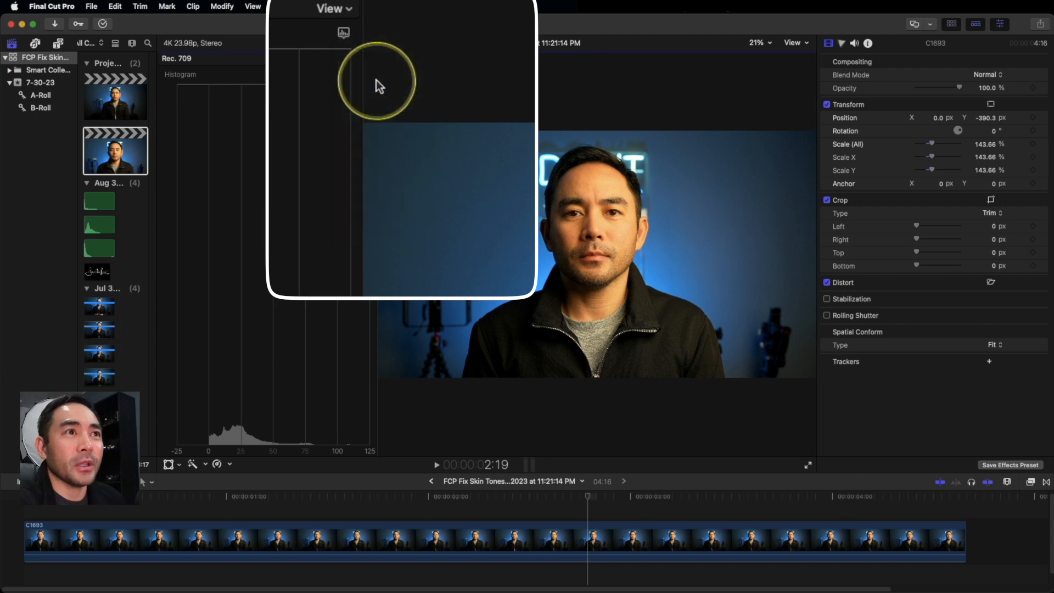
pyautogui.click(344, 32)
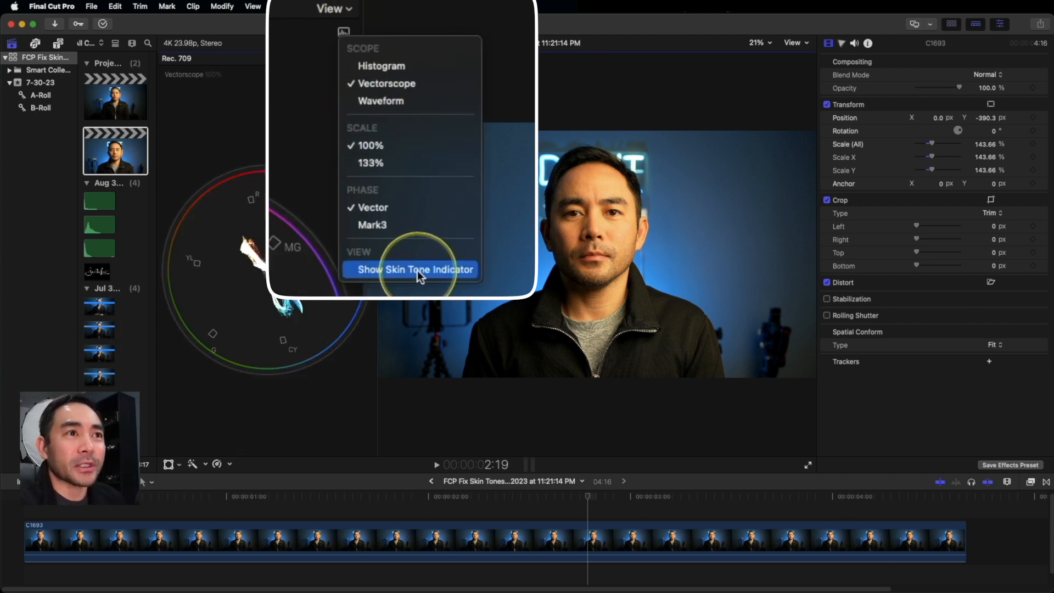
pyautogui.click(415, 269)
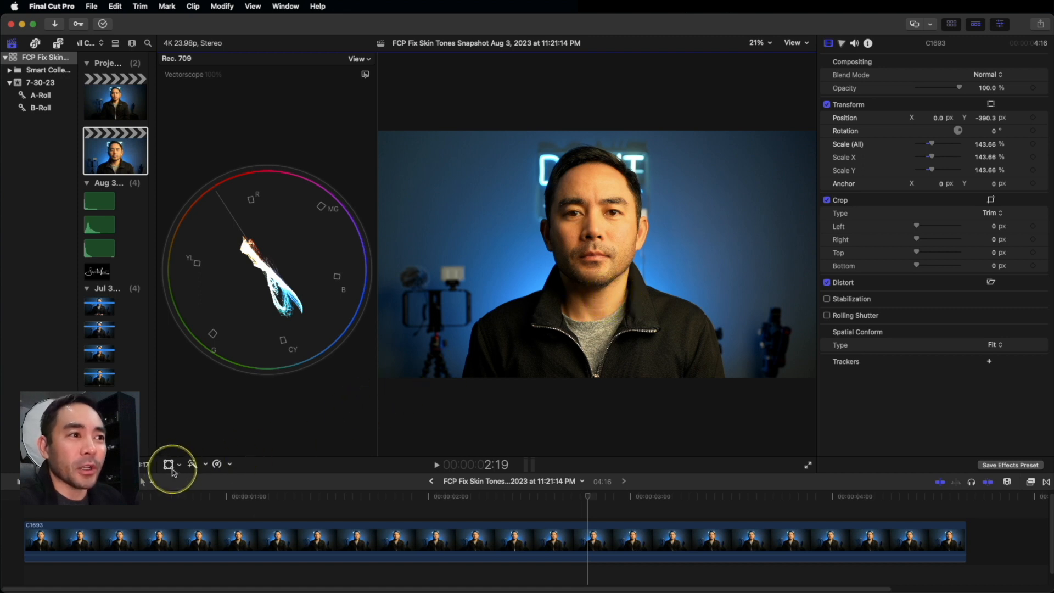
# - Enter Crop mode on the clip and zoom the viewer out to 12.5%
pyautogui.click(169, 463)
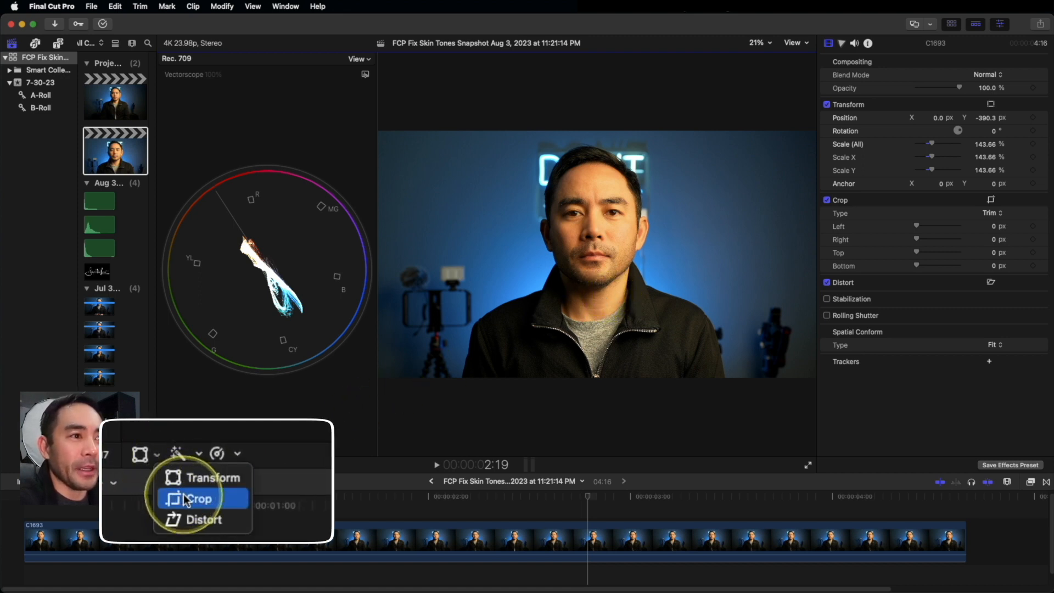
pyautogui.click(199, 497)
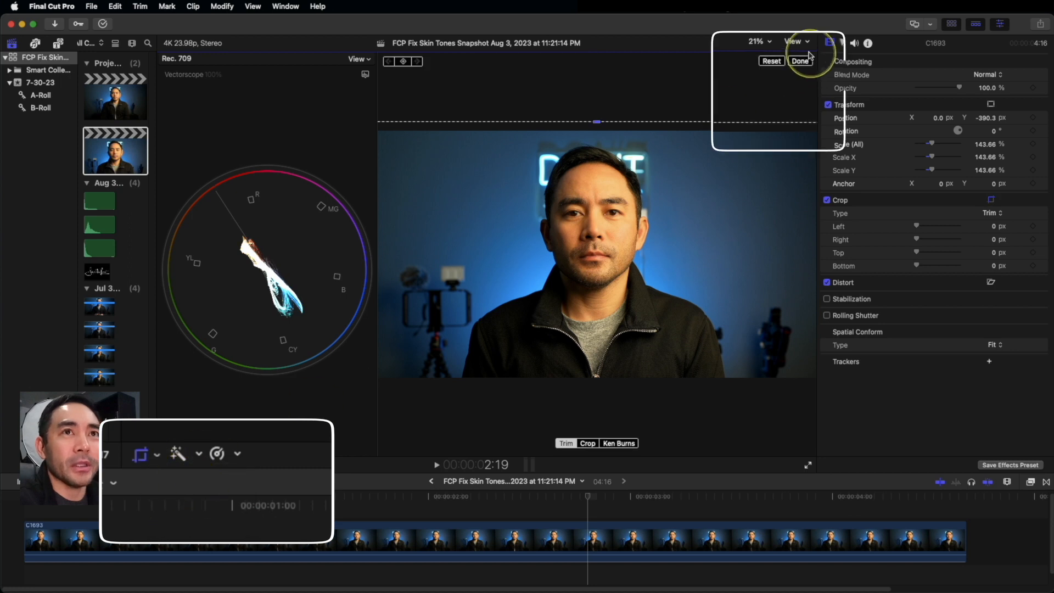
pyautogui.click(759, 41)
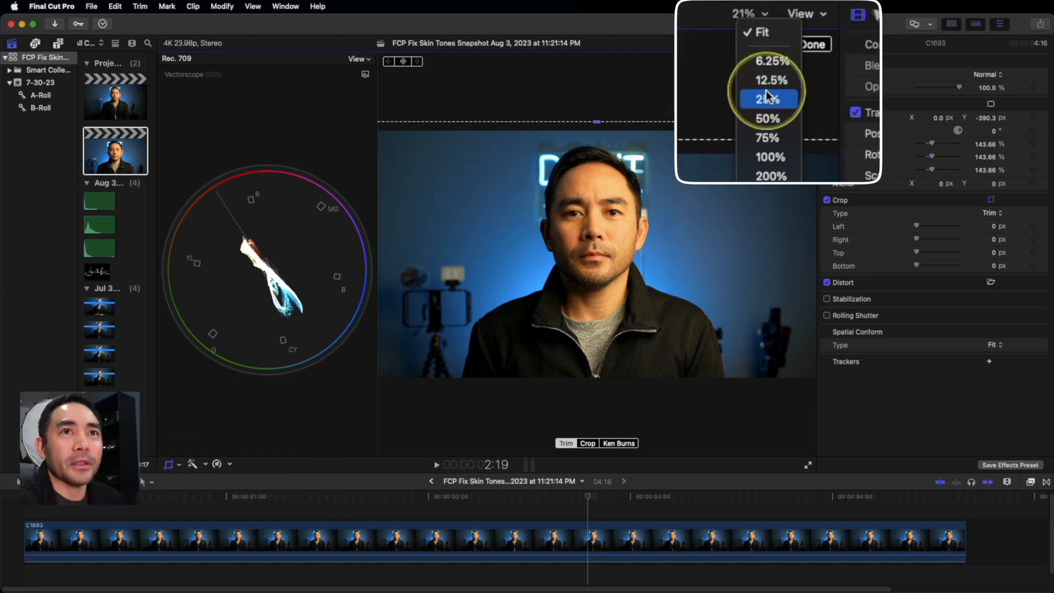
pyautogui.click(771, 79)
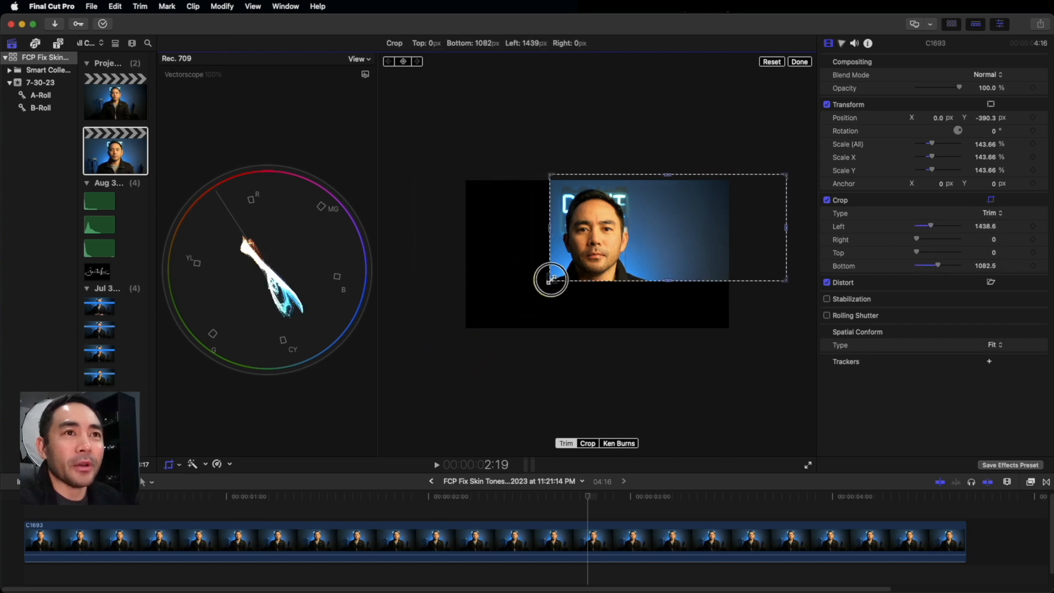
# - Crop the frame down to the man's face and fit it to the viewer
pyautogui.moveTo(551, 279); pyautogui.dragTo(779, 175)
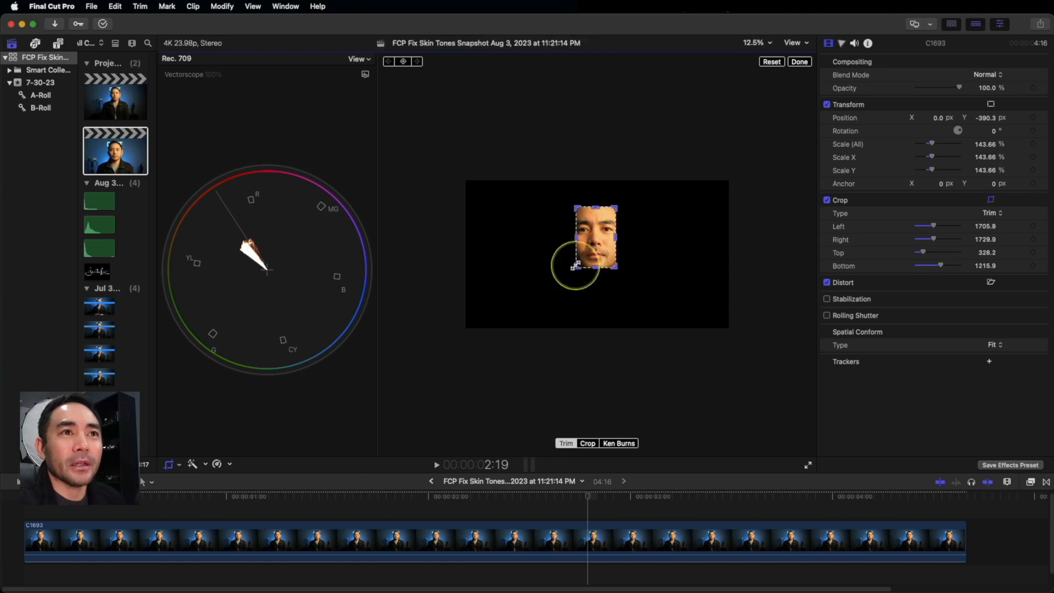
pyautogui.click(754, 43)
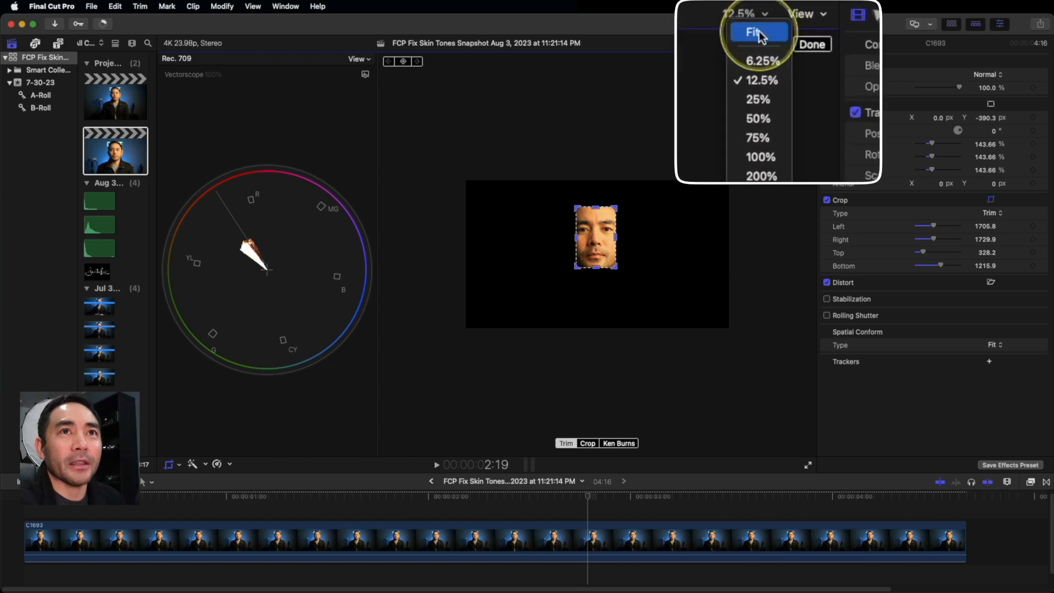
pyautogui.click(756, 32)
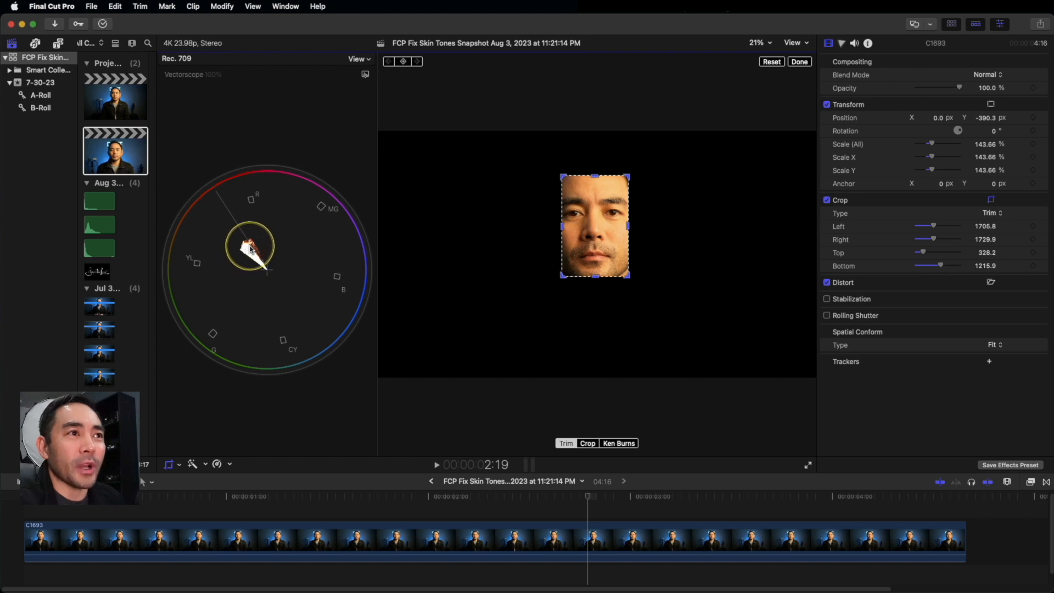
# - Add a Hue/Saturation Curves correction from the Color inspector's corrections list
pyautogui.click(842, 32)
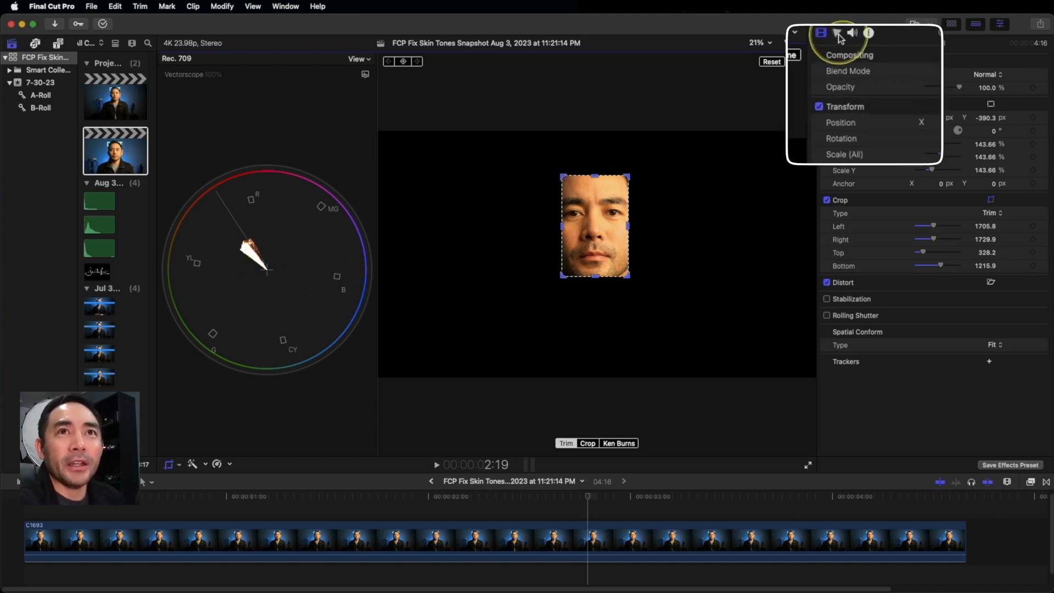
pyautogui.click(830, 13)
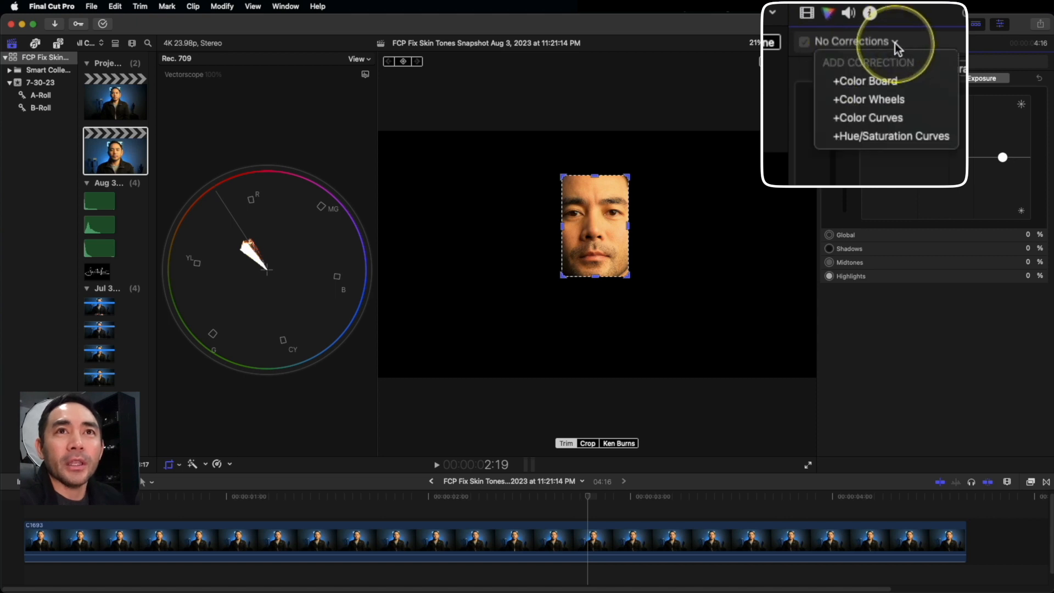
pyautogui.moveTo(891, 136)
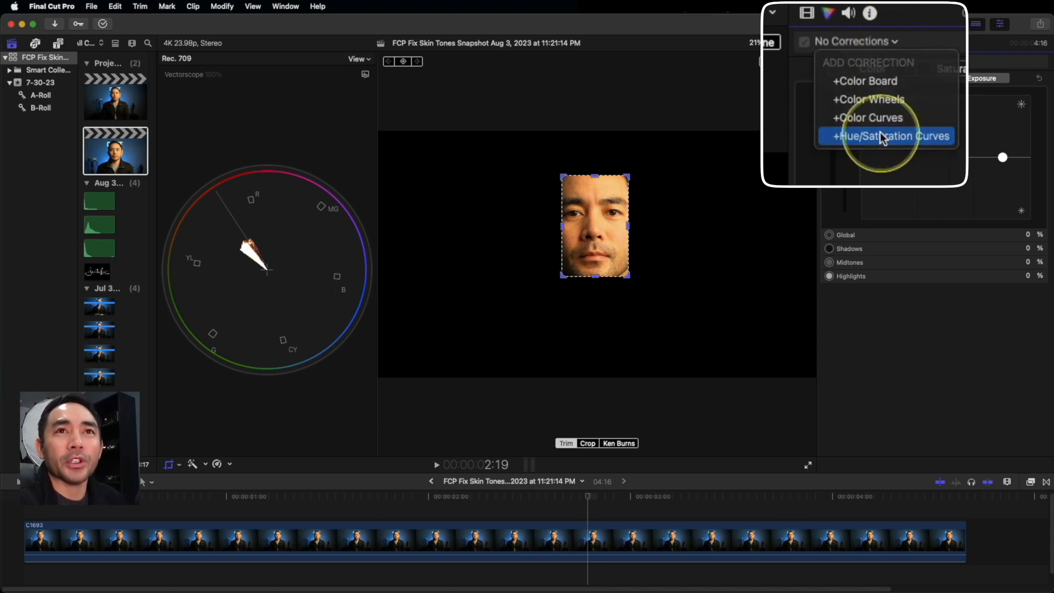
pyautogui.click(887, 136)
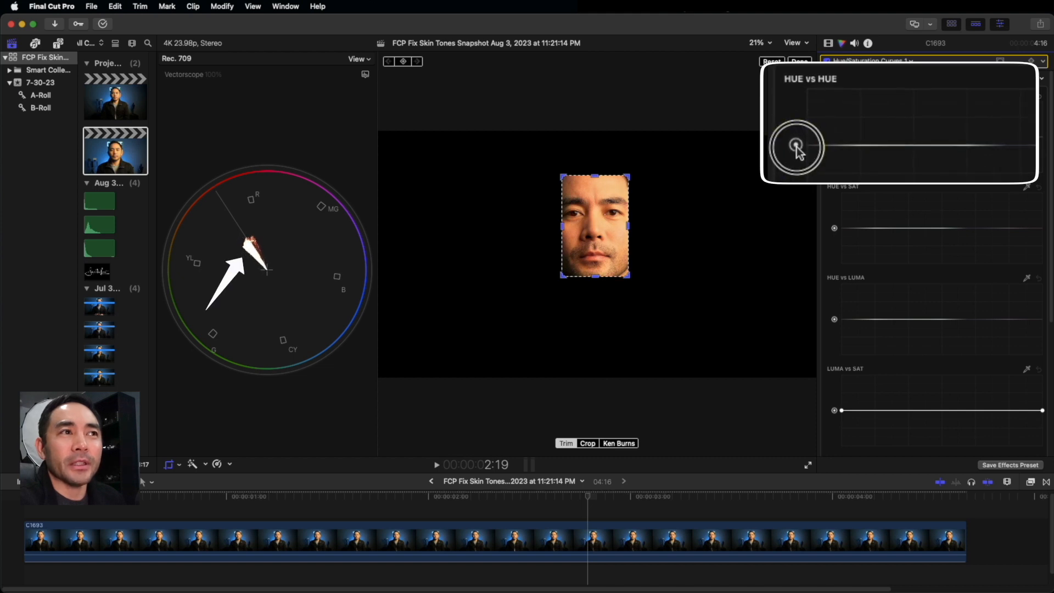
# - Adjust the Hue vs Hue point and Orange vs Sat curve to match the skin tone indicator
pyautogui.click(797, 146)
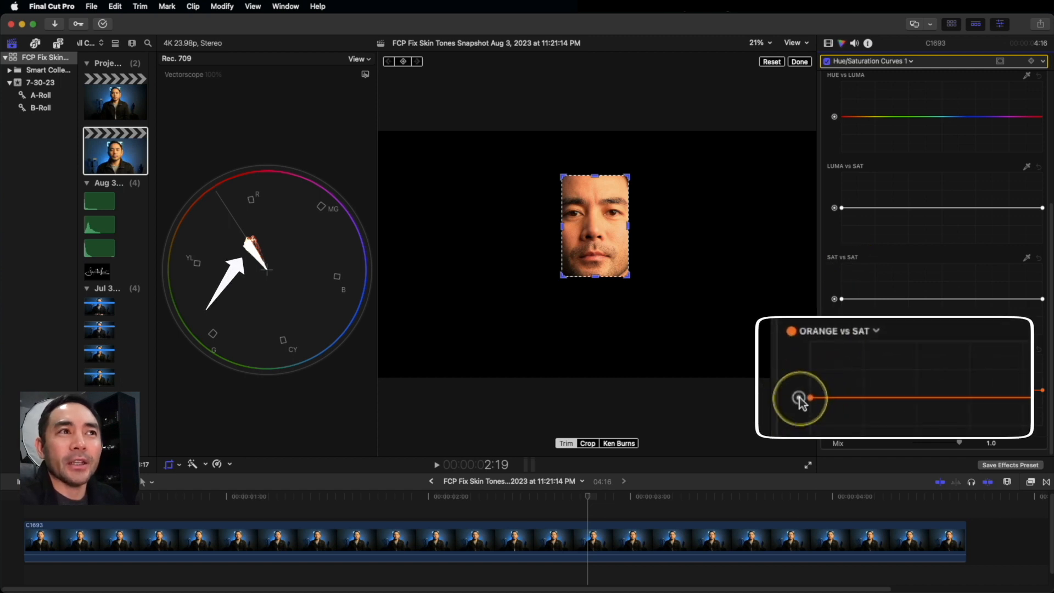
pyautogui.moveTo(801, 396); pyautogui.dragTo(807, 408)
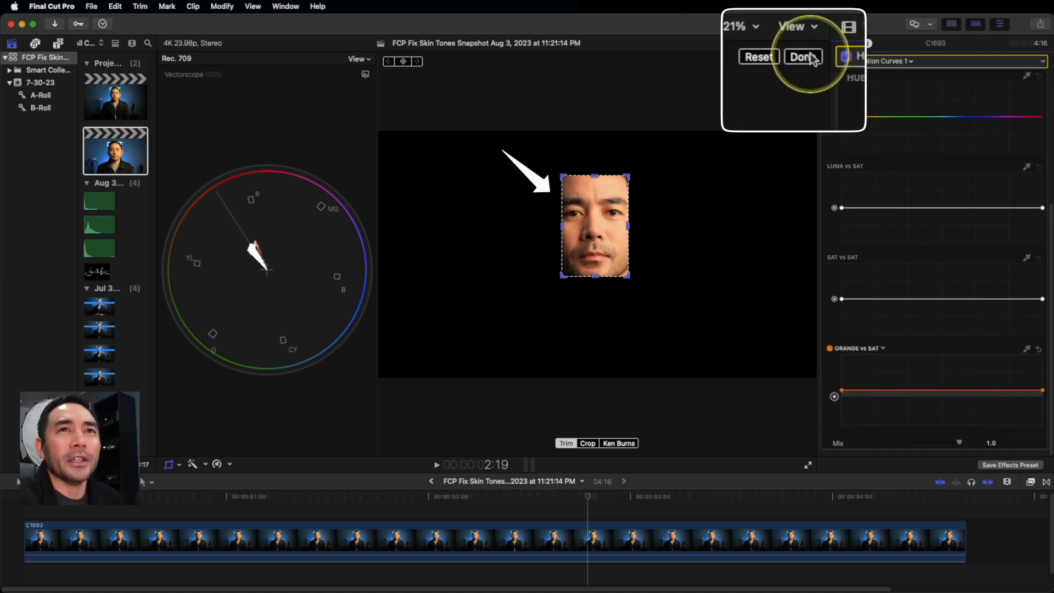
# - Finish cropping and uncheck Crop in the Video inspector to restore the full frame
pyautogui.click(800, 56)
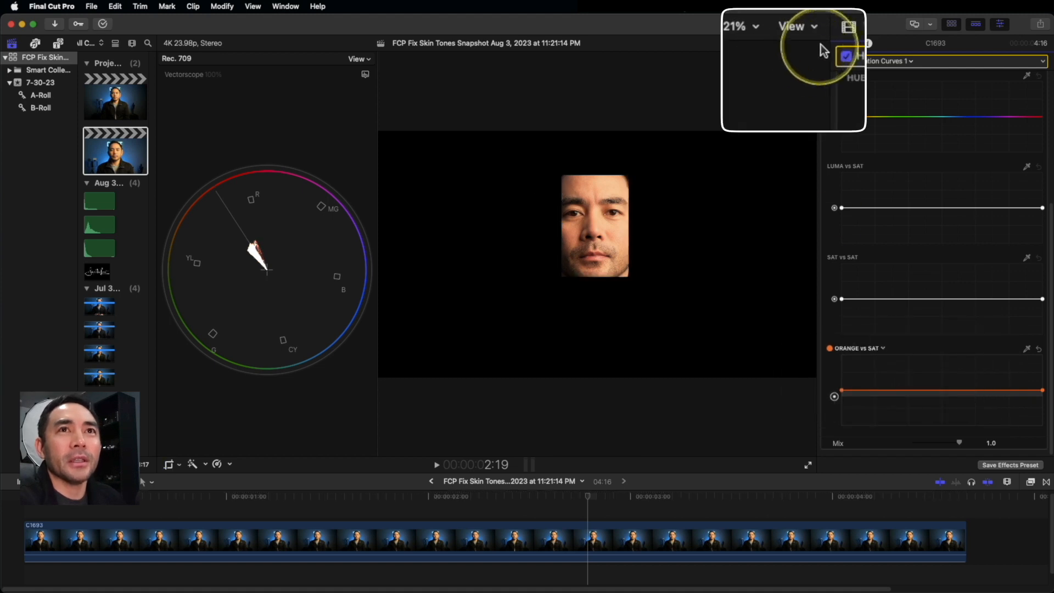
pyautogui.click(849, 27)
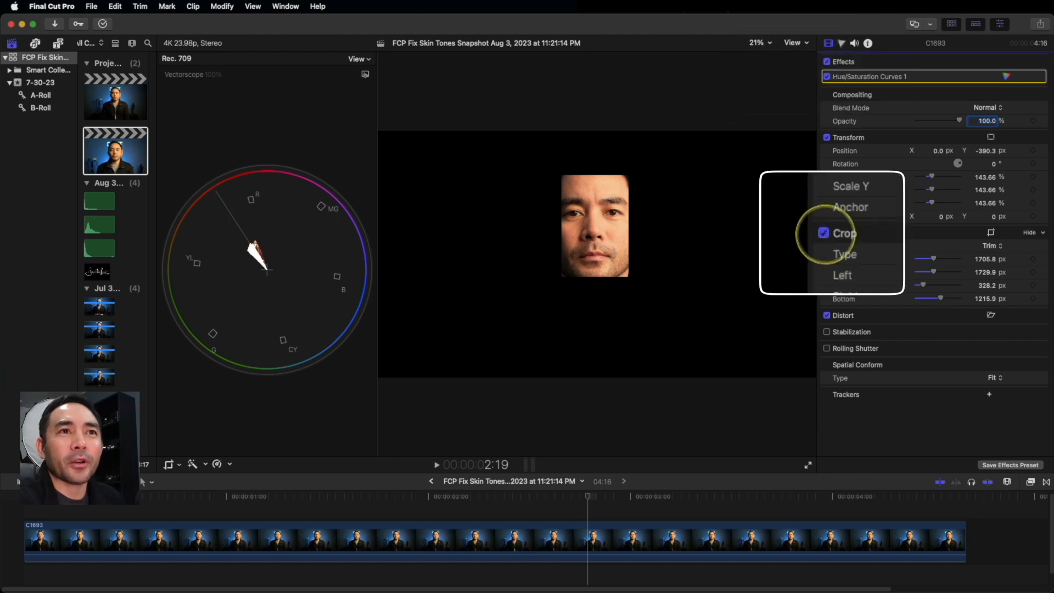
pyautogui.click(825, 232)
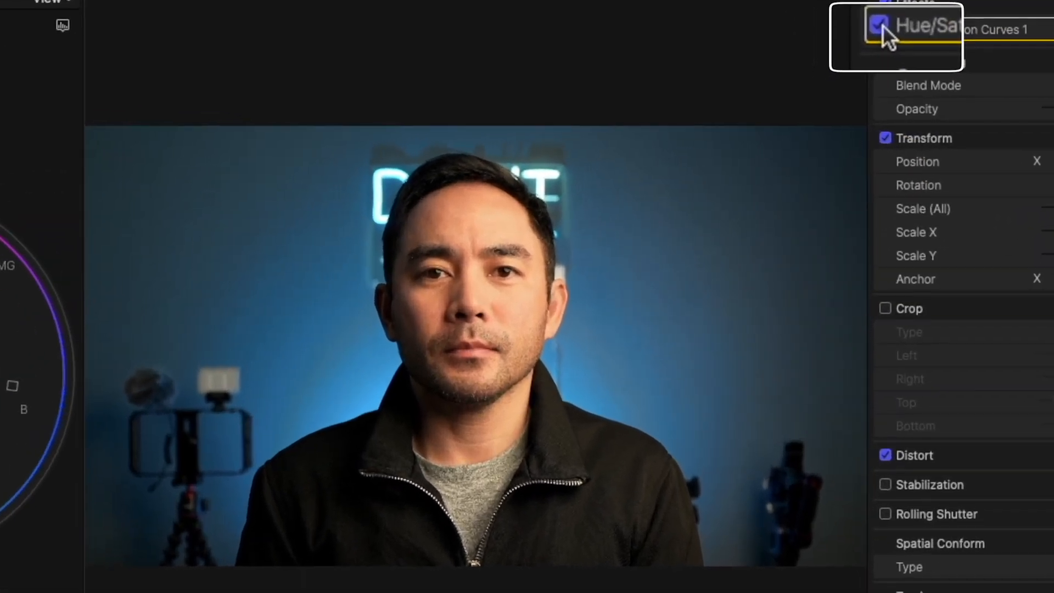
pyautogui.click(876, 26)
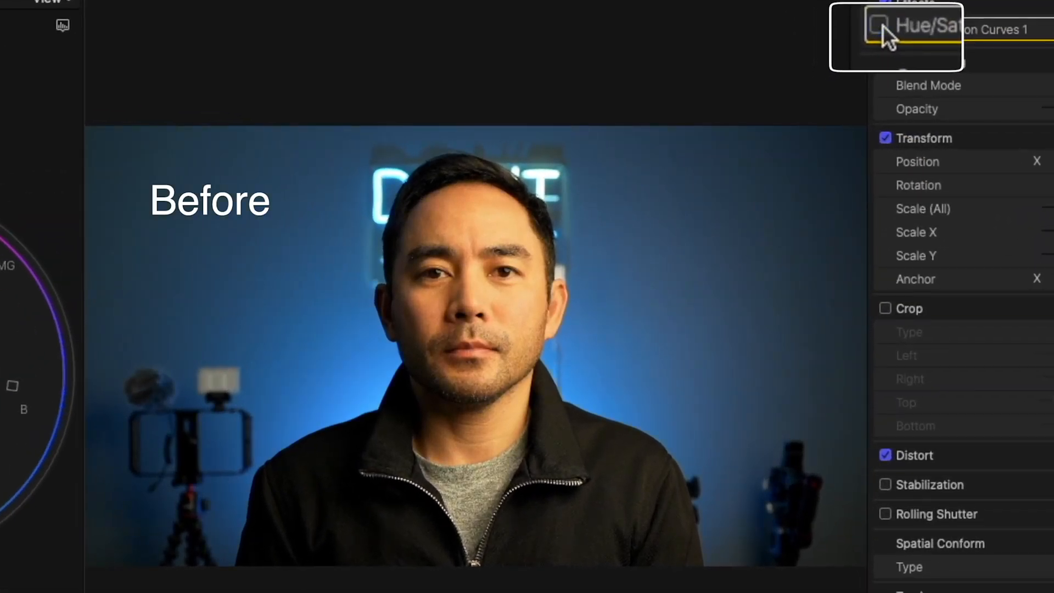
pyautogui.click(876, 26)
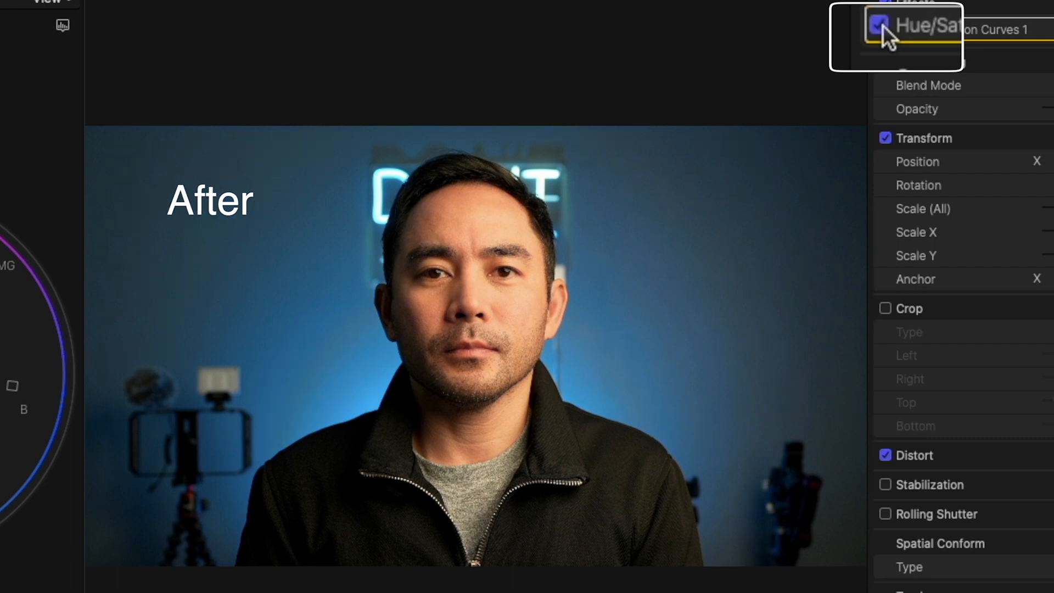